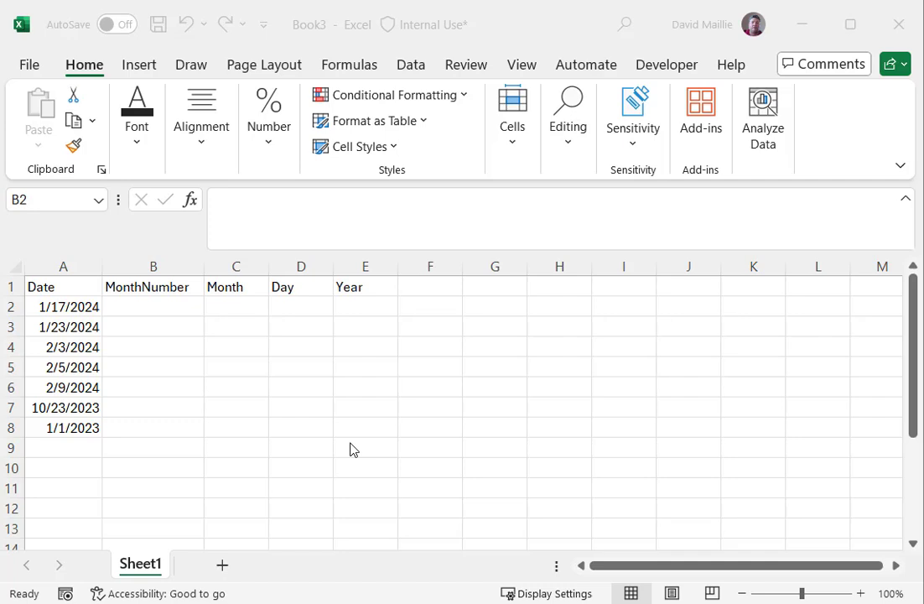
mouse_move(124, 309)
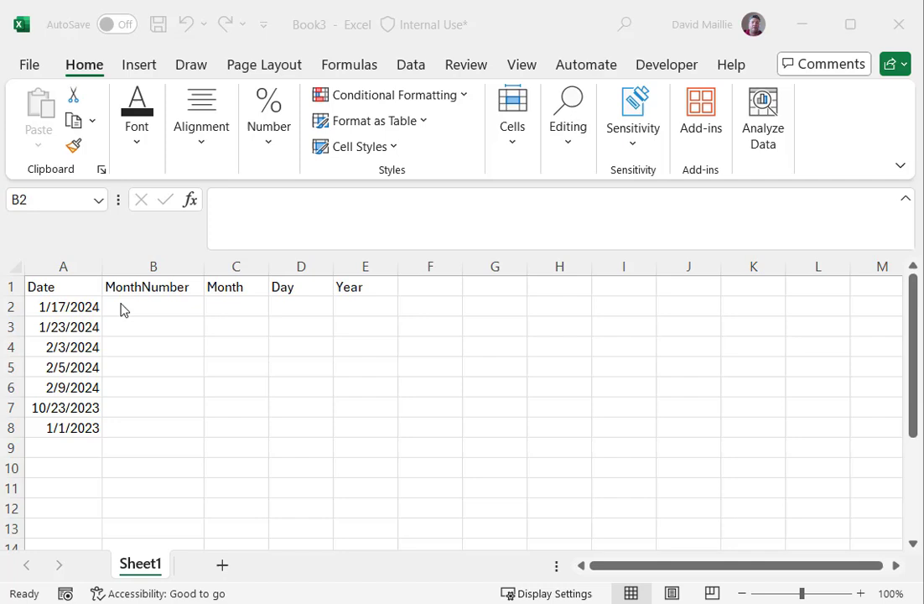
mouse_move(139, 310)
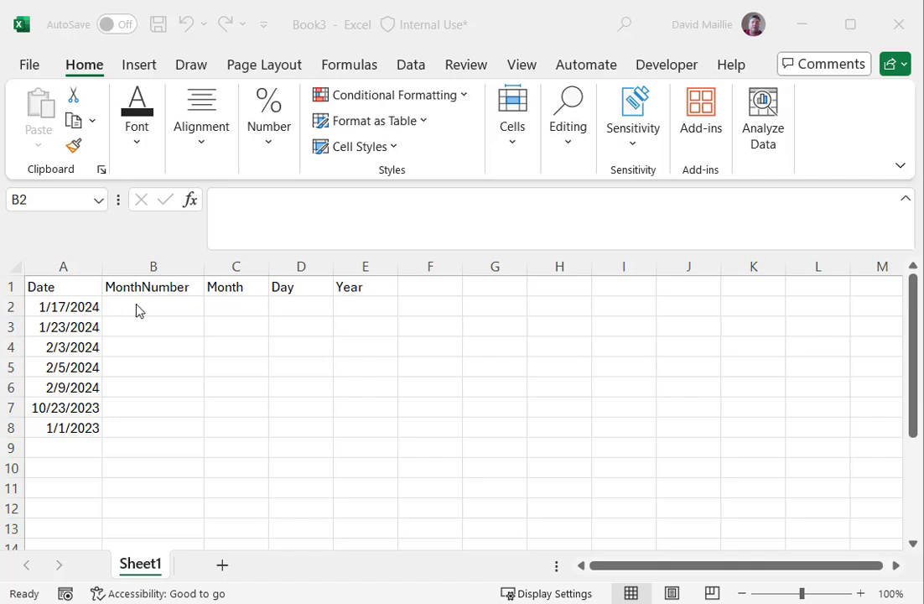
Enter =TEXT(A2,"MM") in B2 and fill the two-digit month numbers down to B8.
click(152, 307)
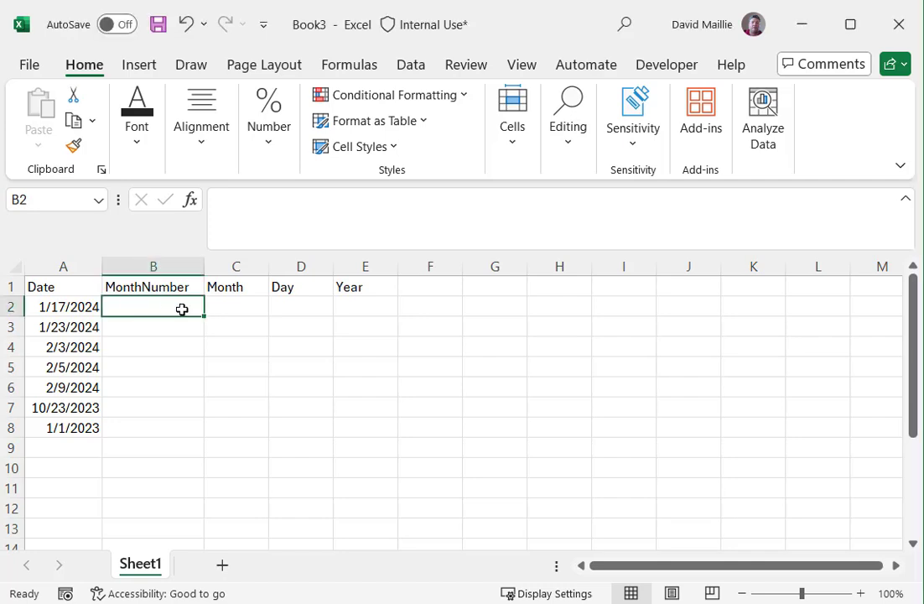
text(=TEXT()
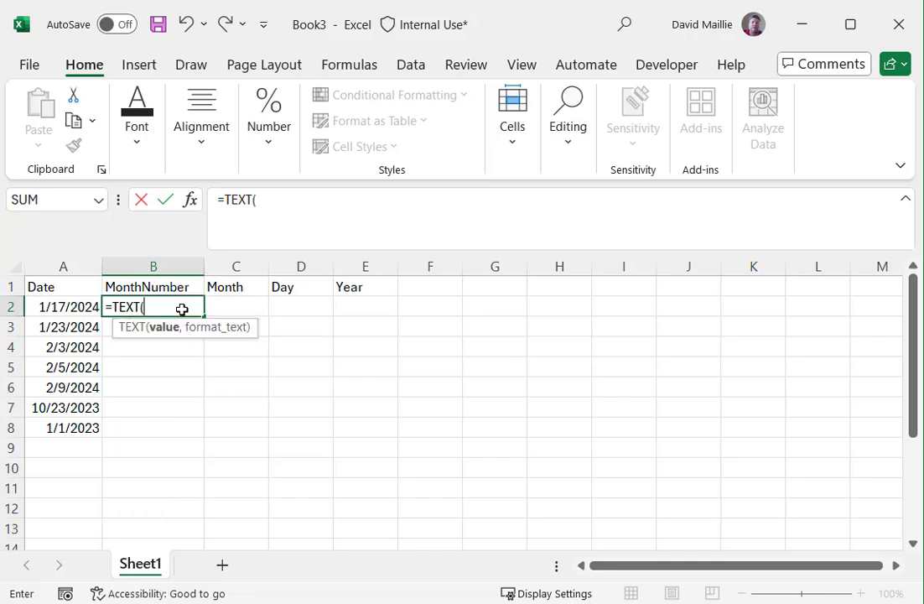
click(64, 307)
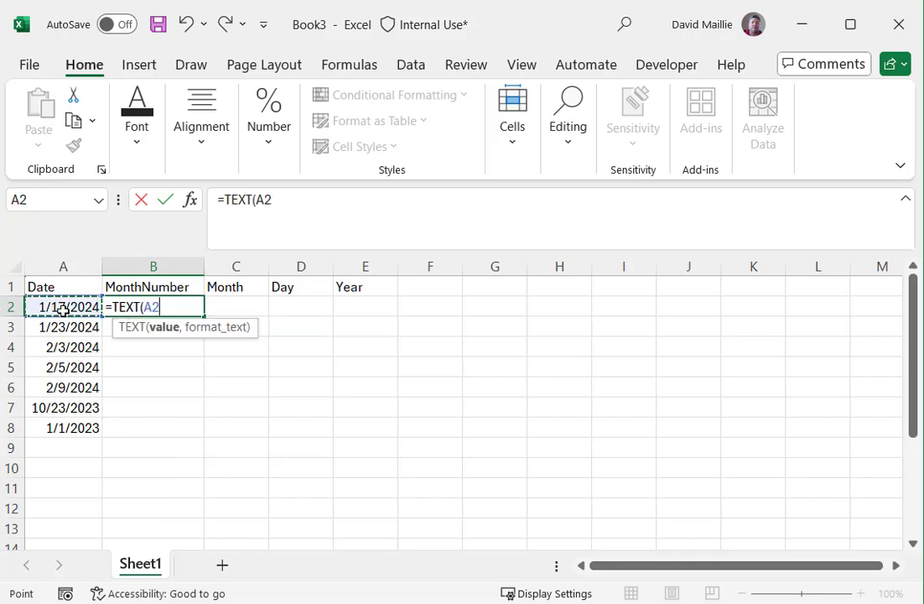
text(,)
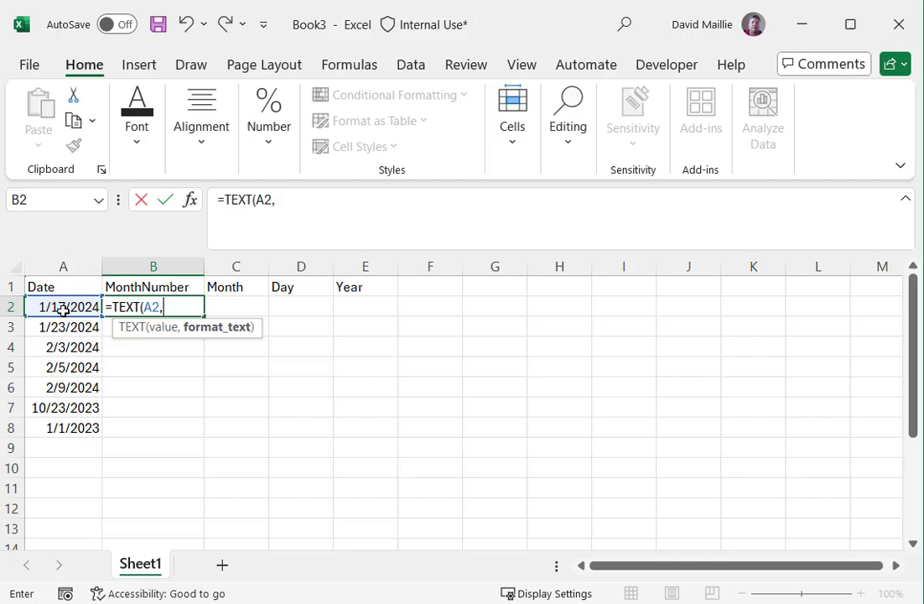
text(")
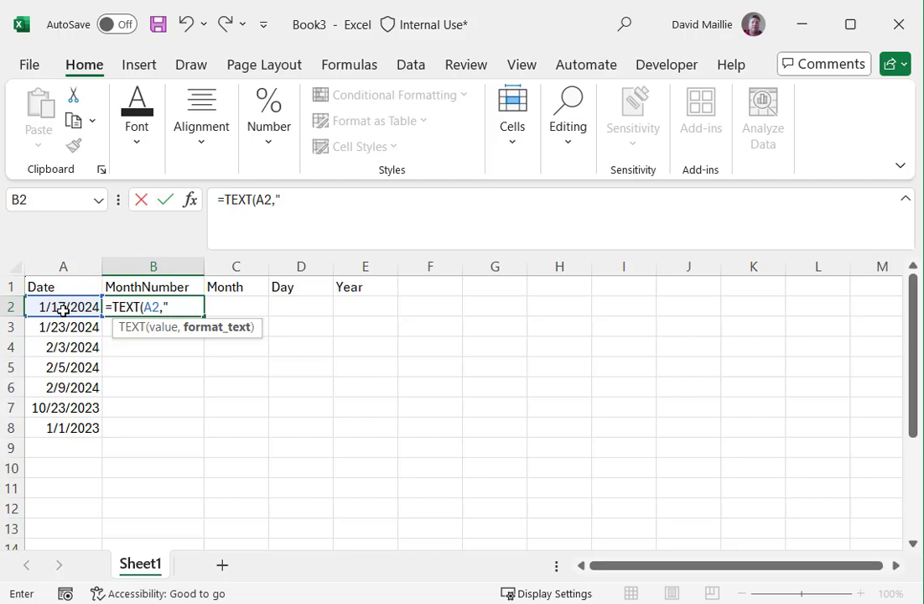
text(MM")
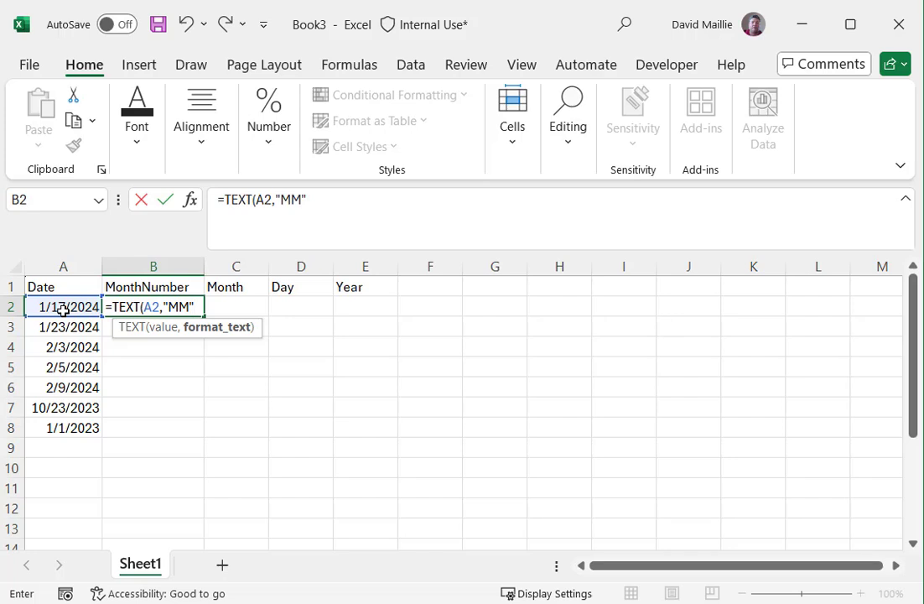
key(Enter)
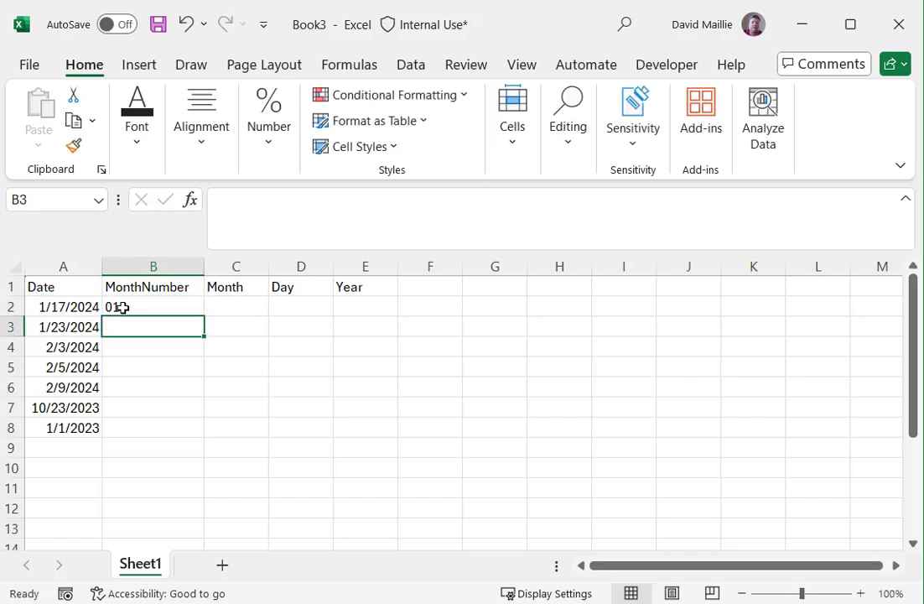
drag(153, 307, 152, 428)
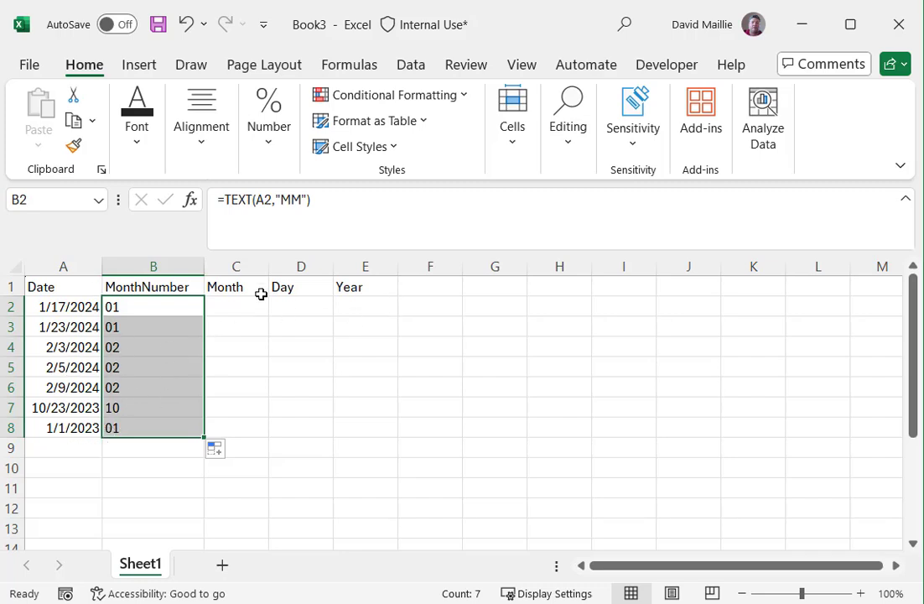
Enter =TEXT(A2,"MMM") in C2 so the Month column shows names like Jan and Feb.
click(235, 305)
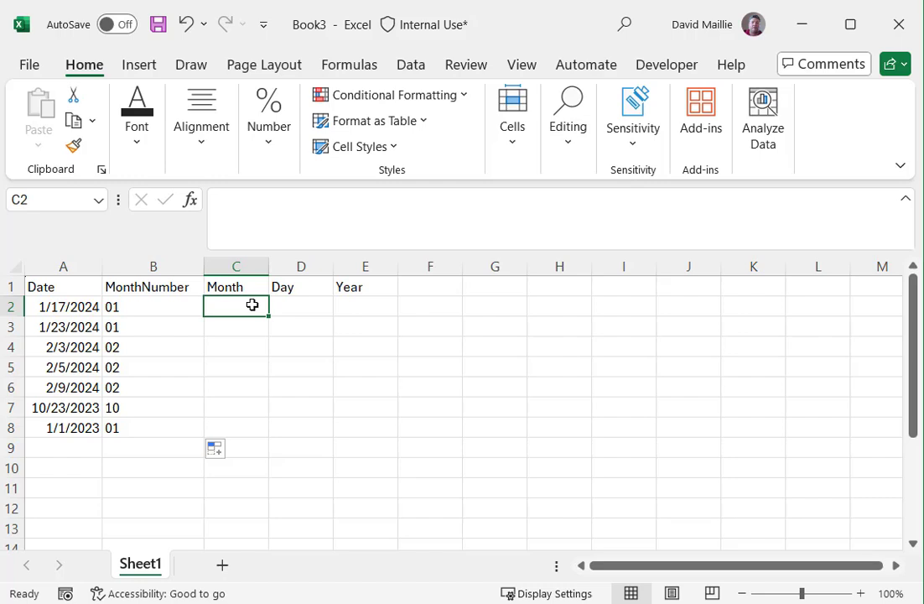
text(=)
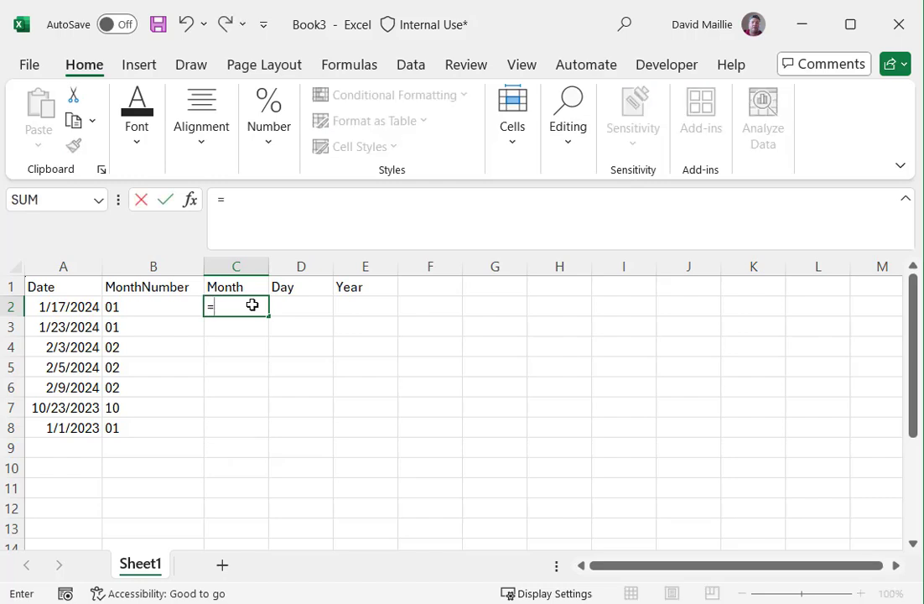
text(TEXT()
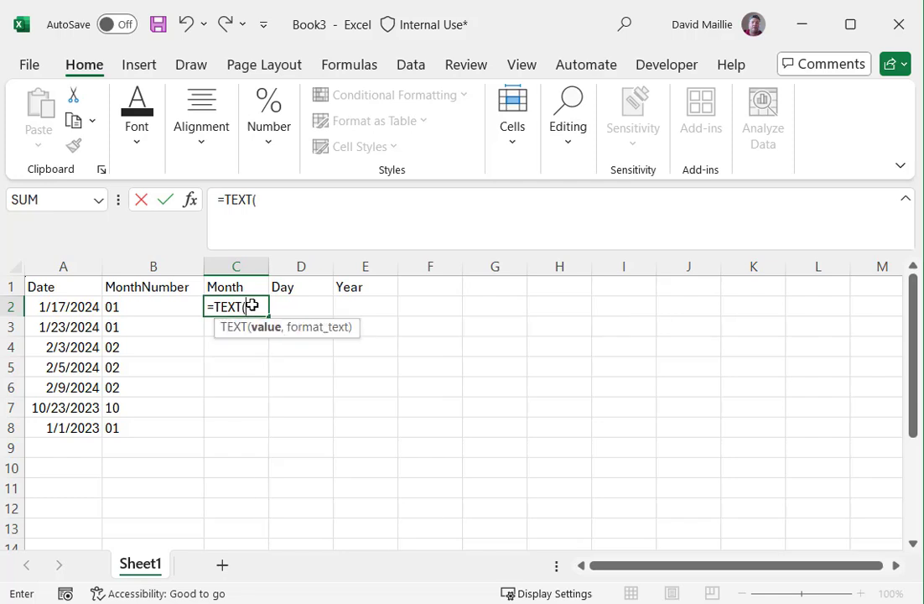
mouse_move(164, 316)
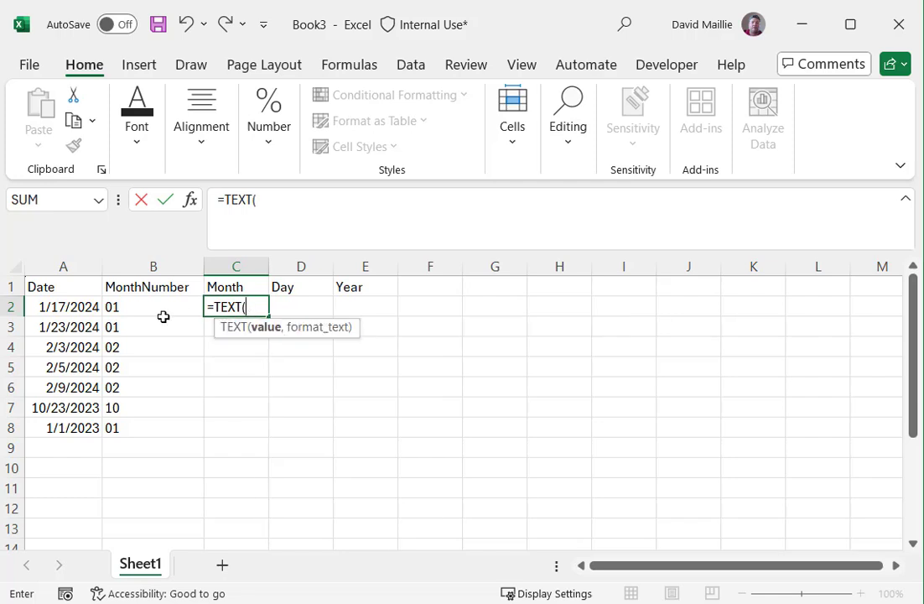
click(64, 305)
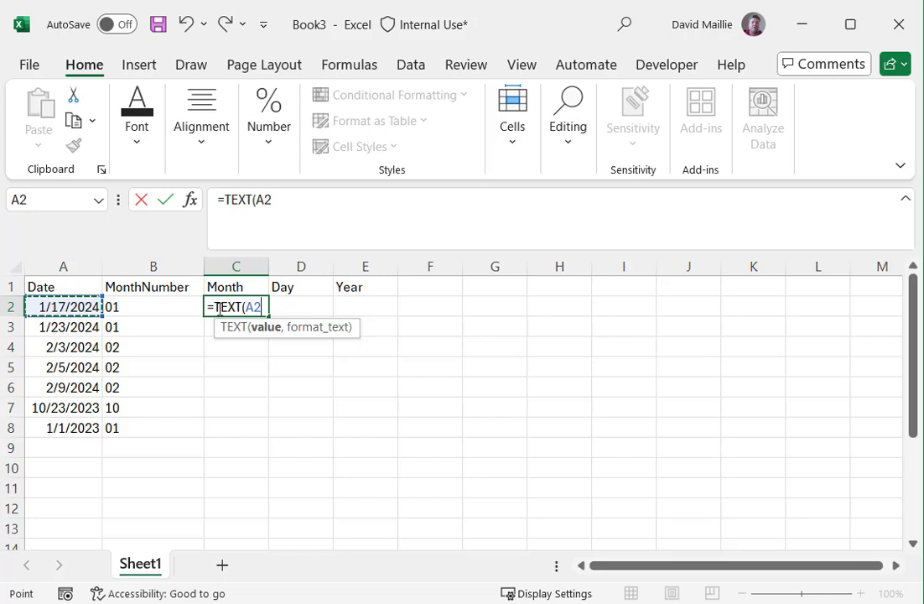
text(,")
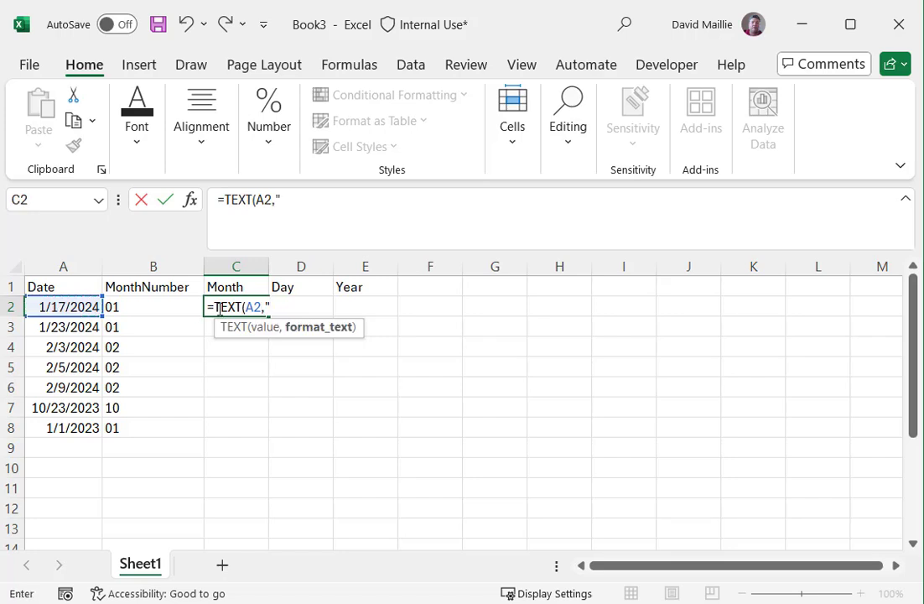
text(MMMM)
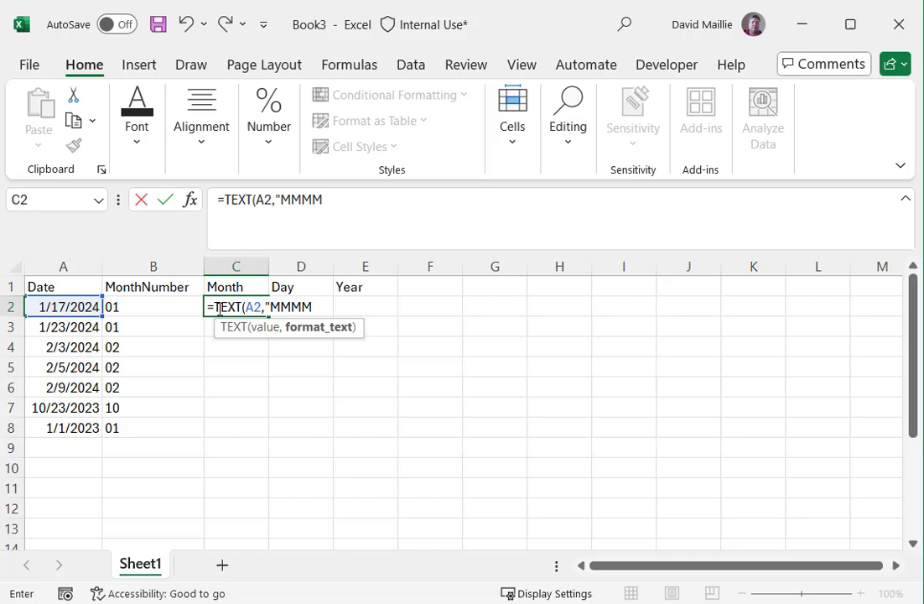
text("))
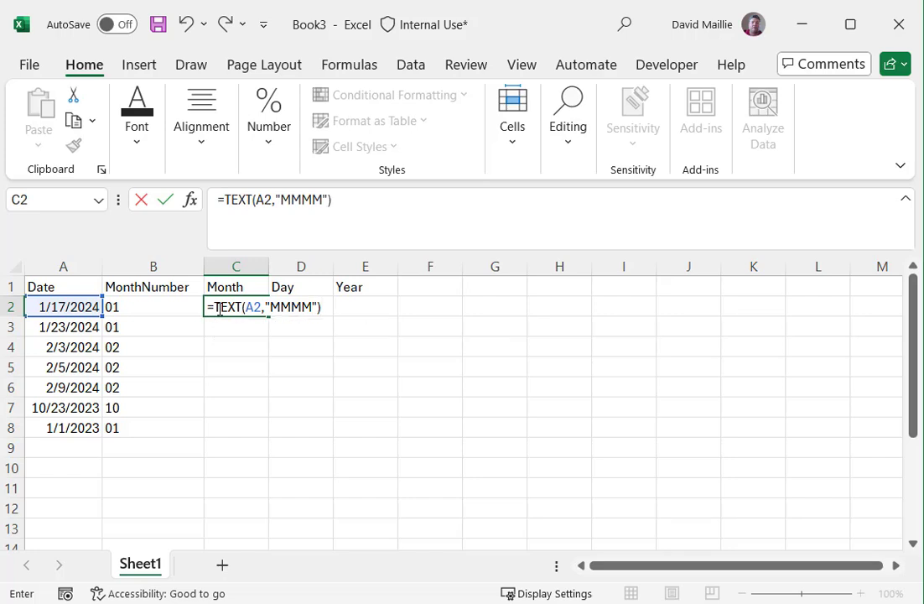
key(Enter)
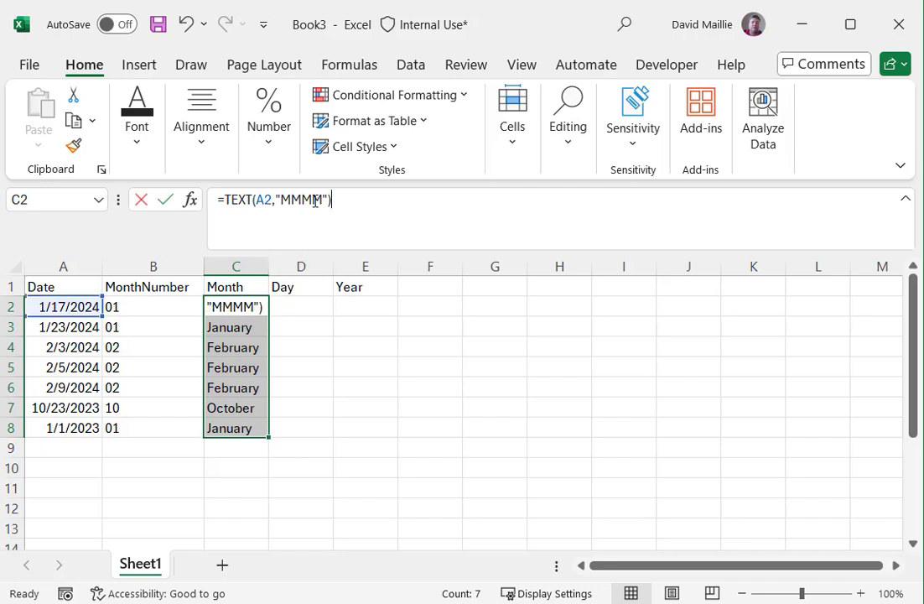
key(Backspace)
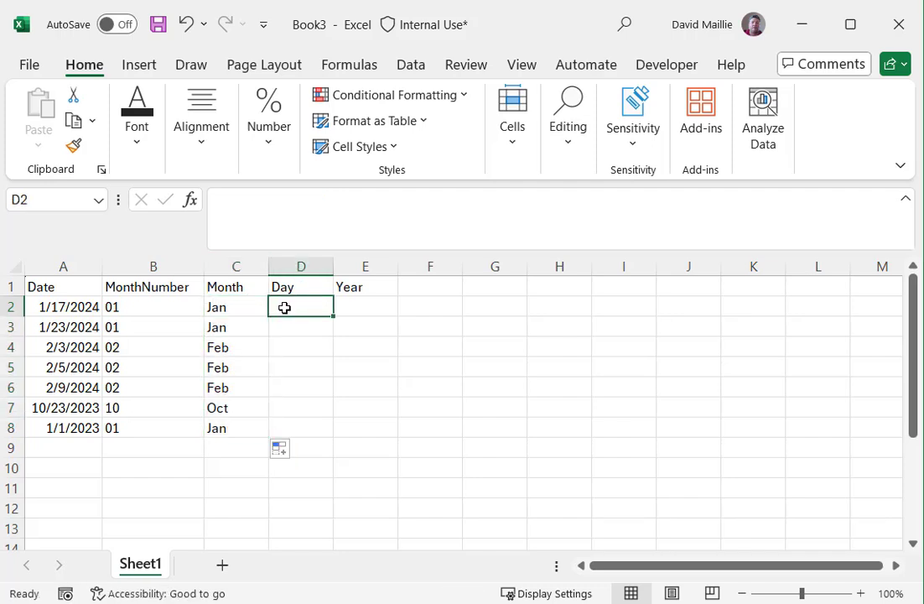
Enter =TEXT(A2,"dddd") in D2 and fill weekday names like Wednesday down to D8.
text(=)
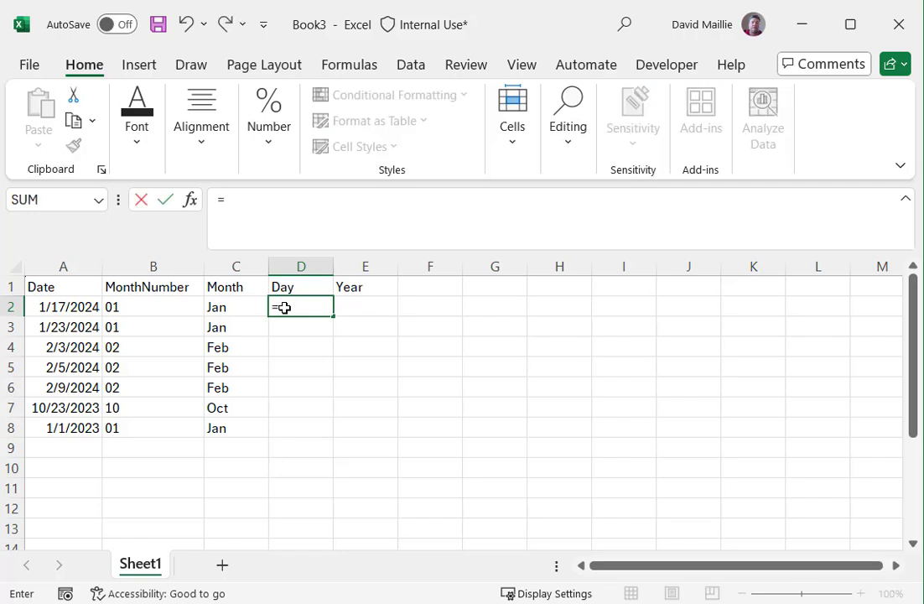
text(TEXT)
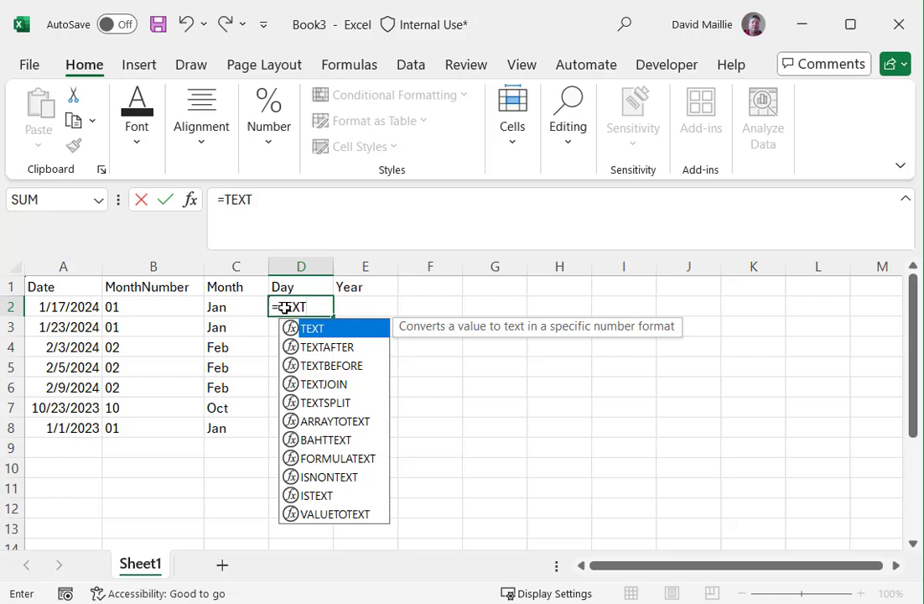
text(()
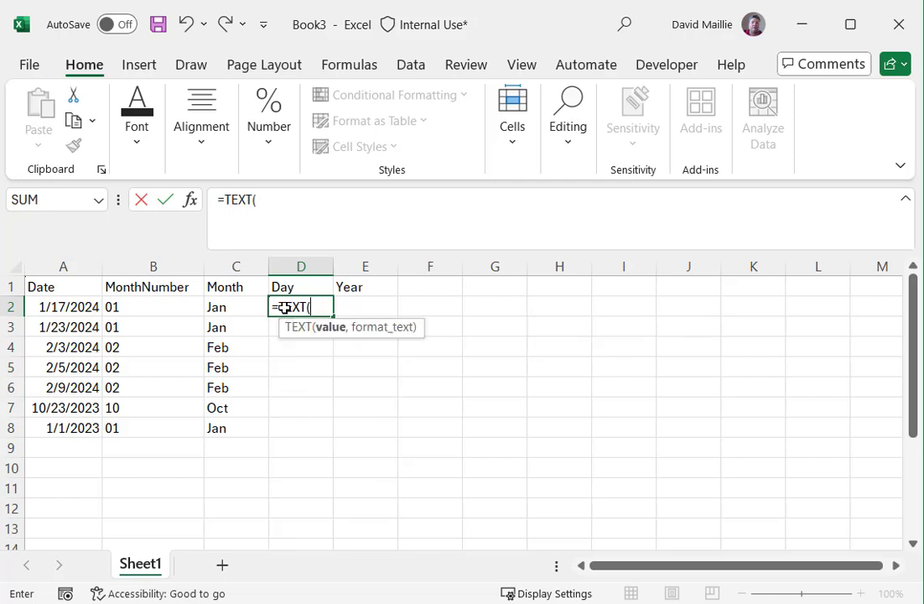
click(63, 307)
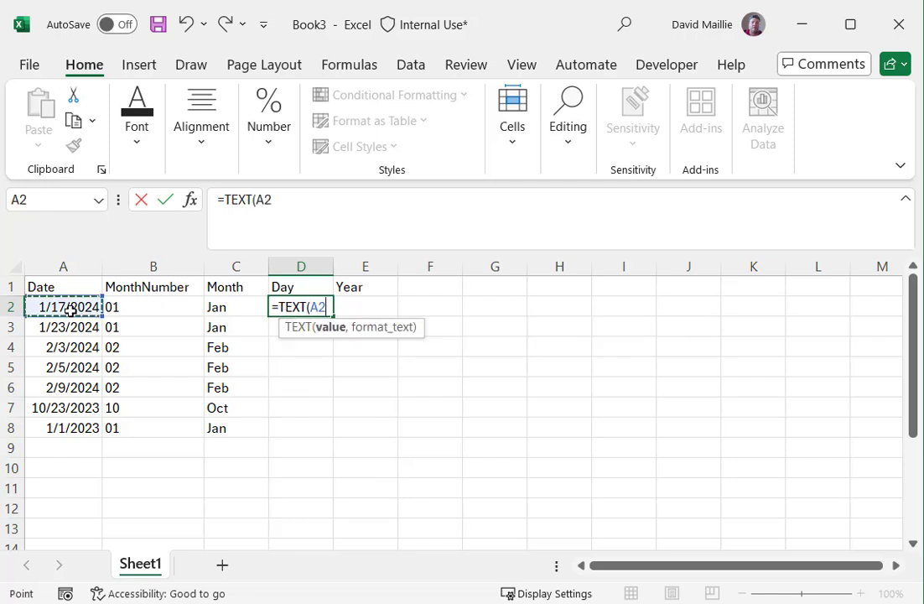
text(,")
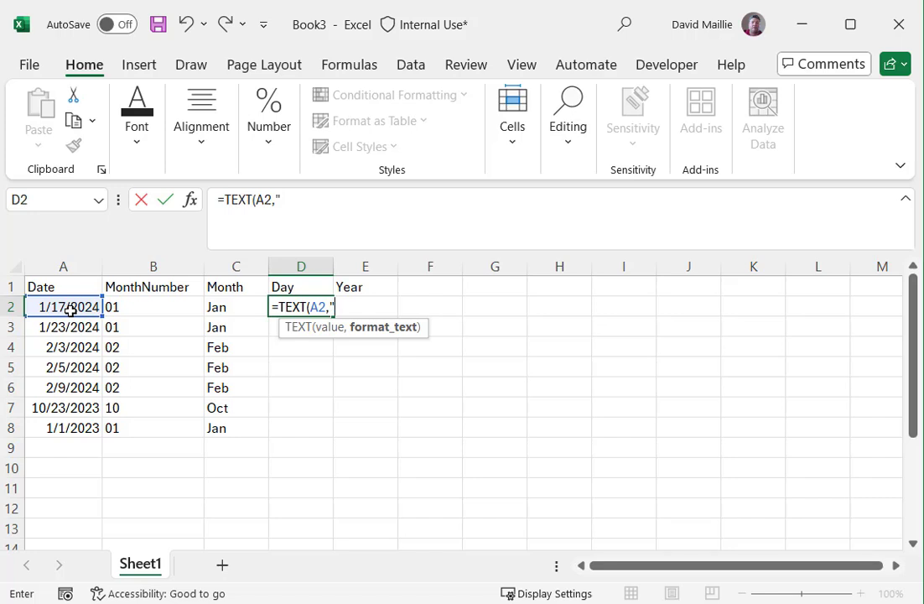
text(dddd")
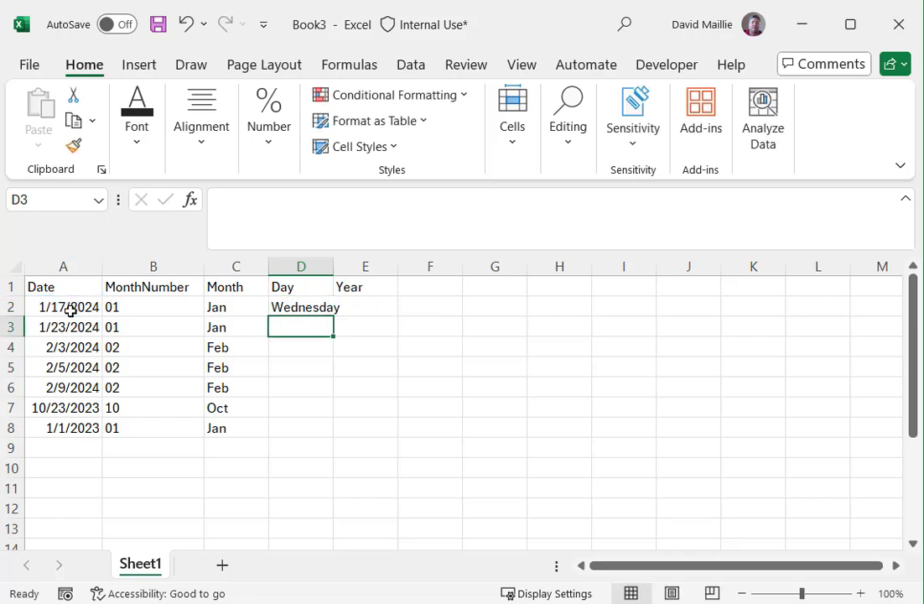
click(302, 307)
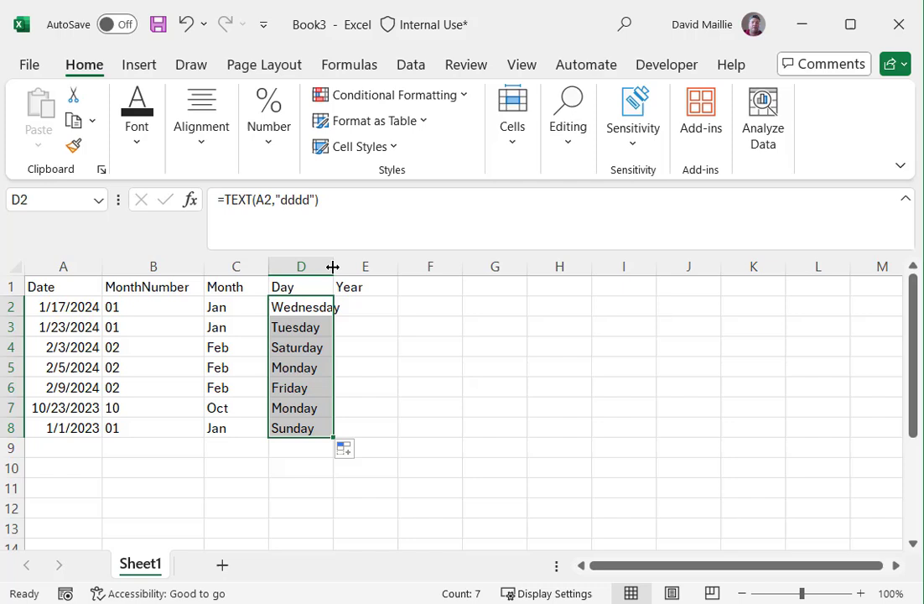
Enter =TEXT(A2,"YYYY") in E2 and fill the four-digit years down to E8.
click(386, 306)
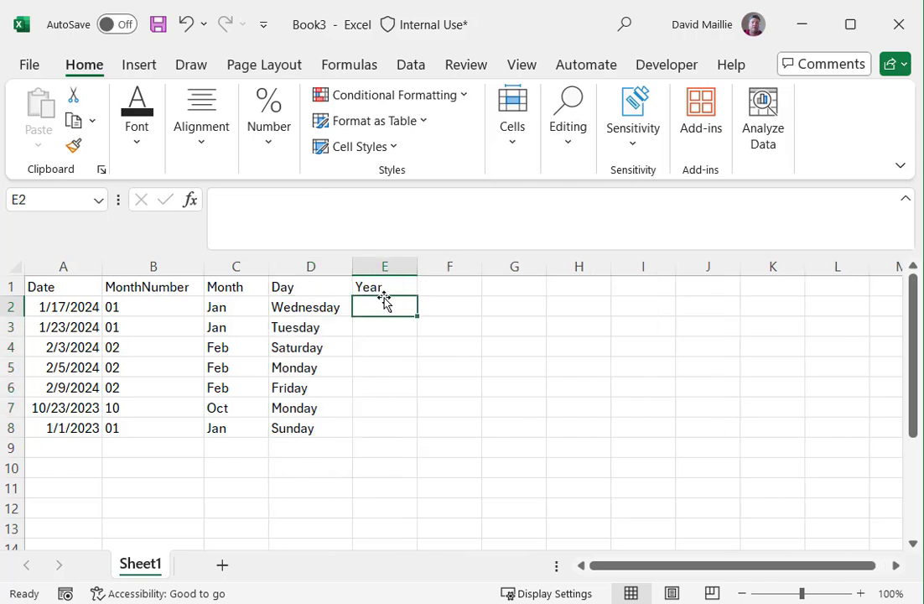
text(=TEXT(A2)
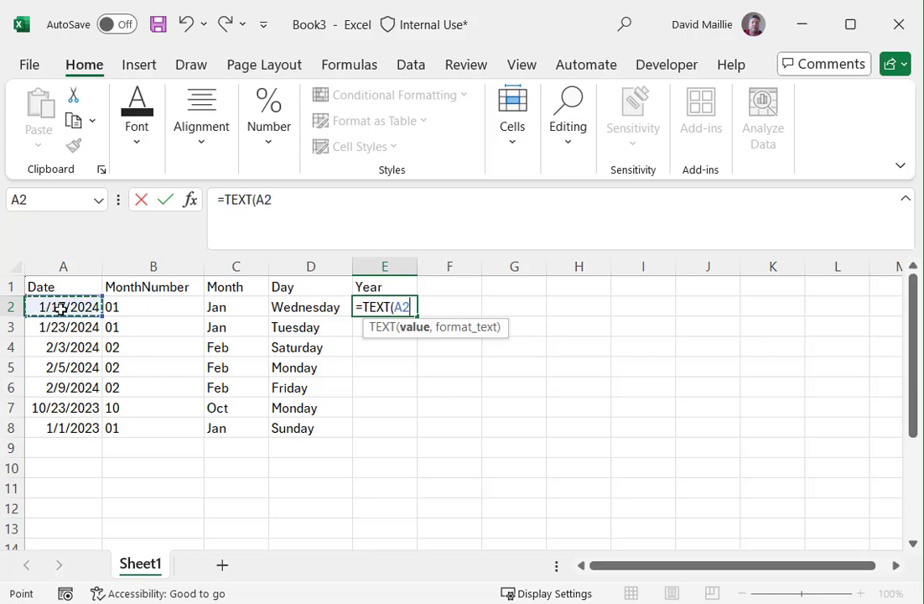
text(,")
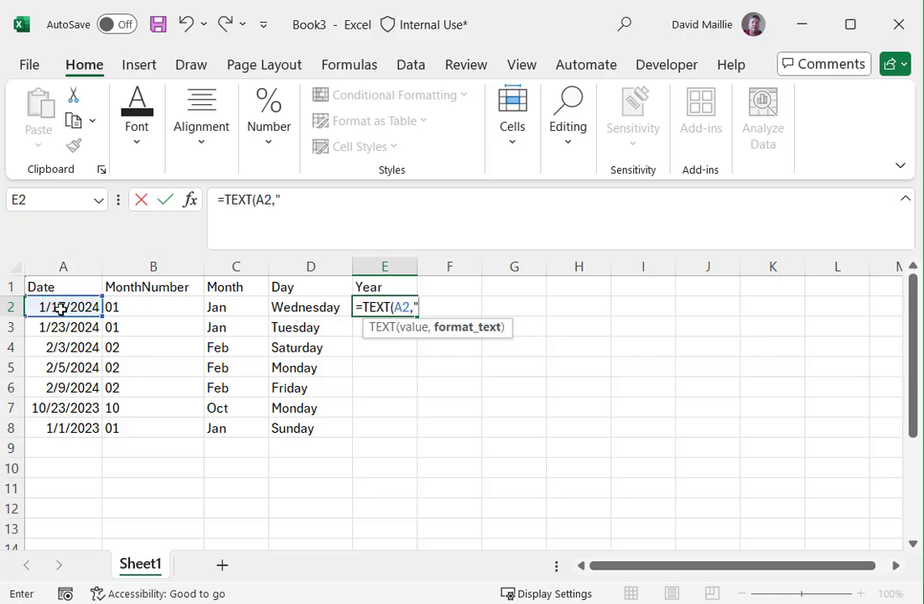
text(YYYYY"))
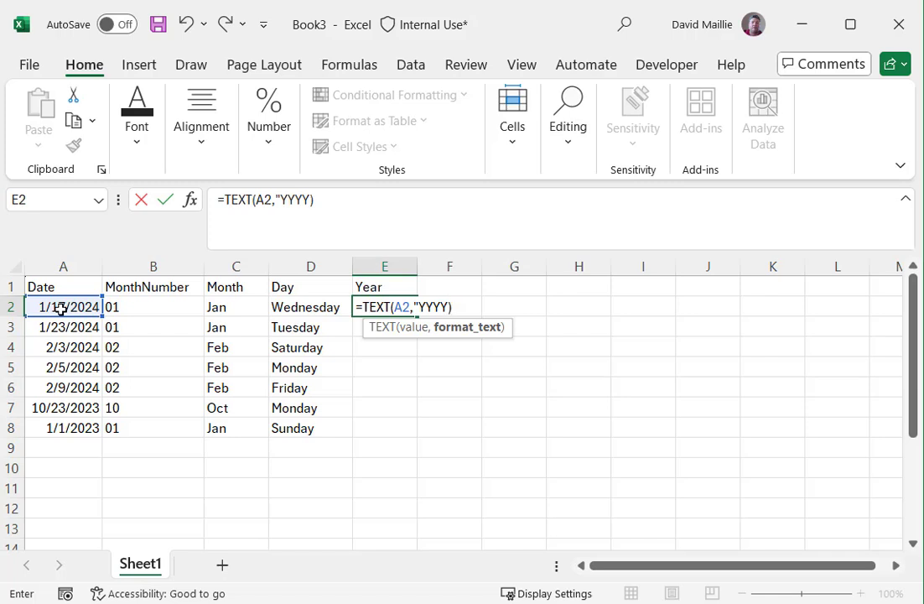
key(Backspace)
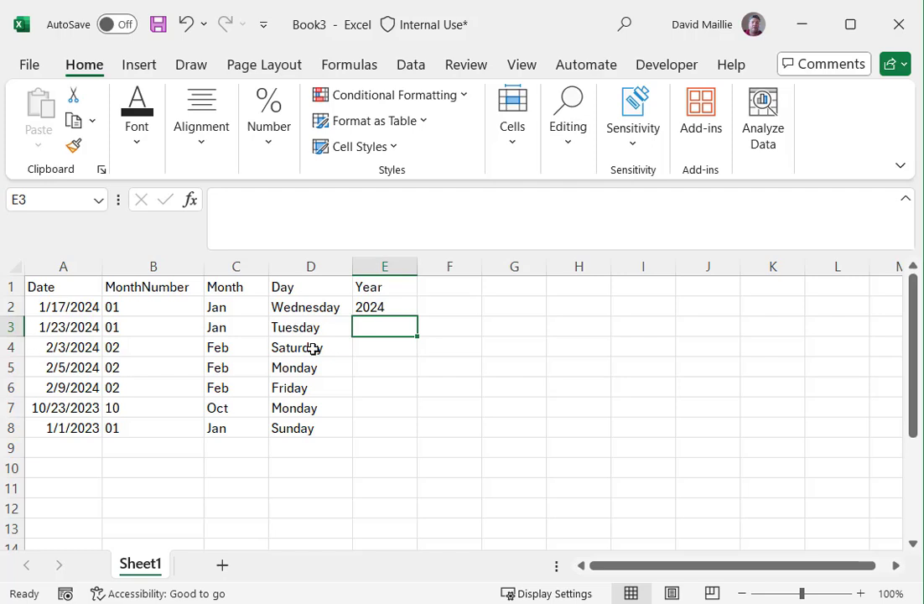
click(386, 306)
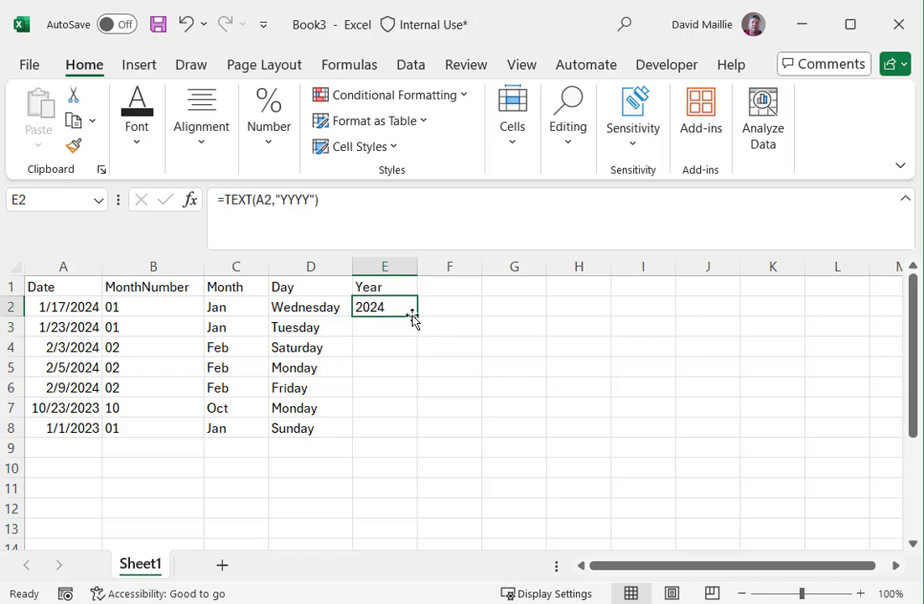
drag(412, 312, 386, 428)
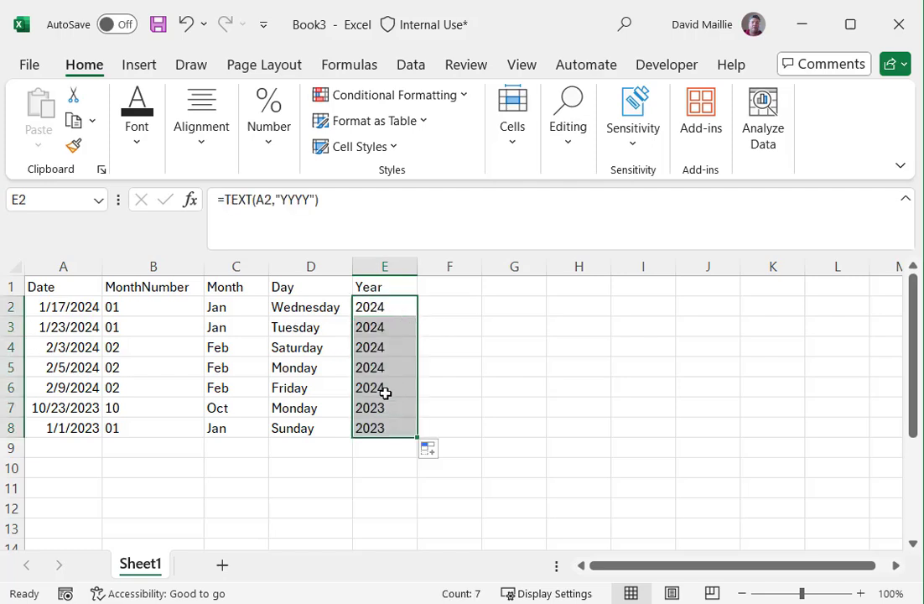